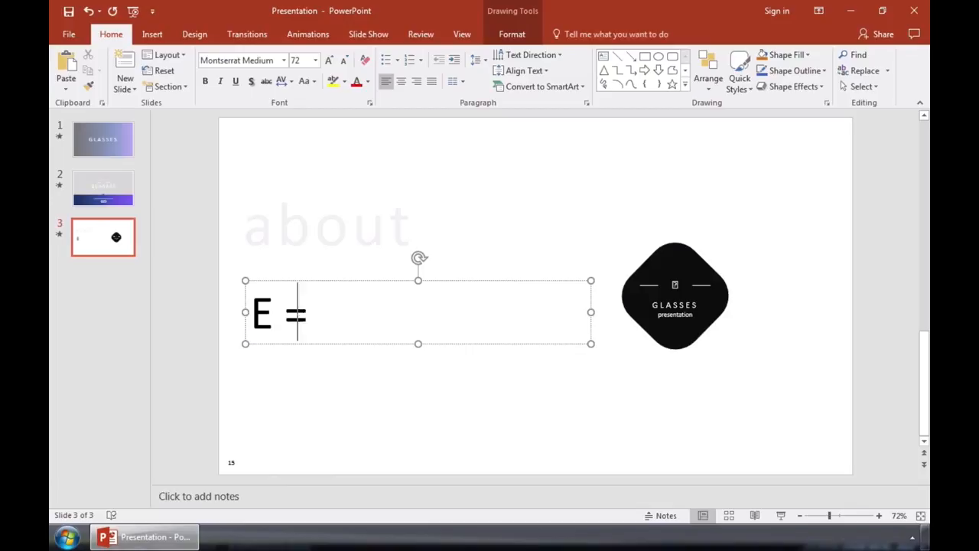
- Add MC2 after 'E =' so the text box reads E = MC2
text(MC2)
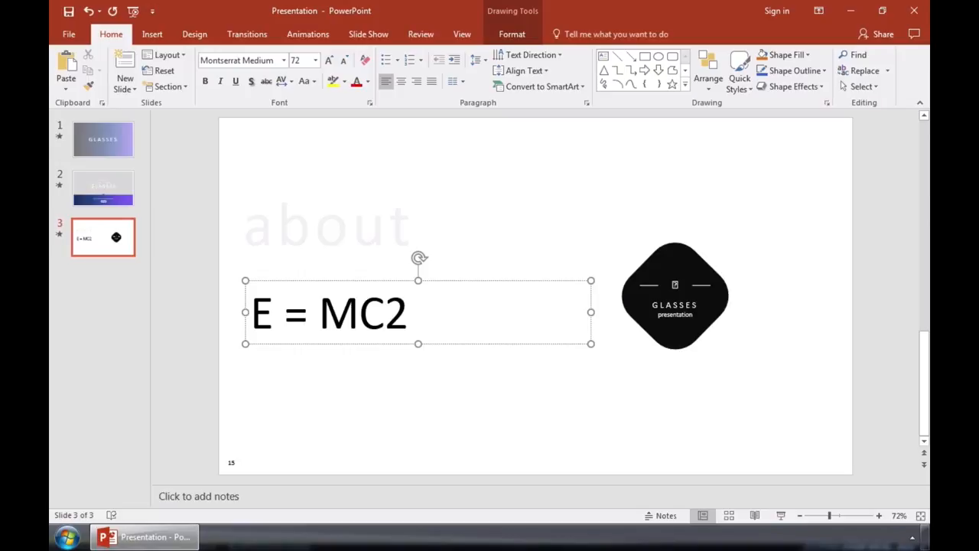
click(407, 314)
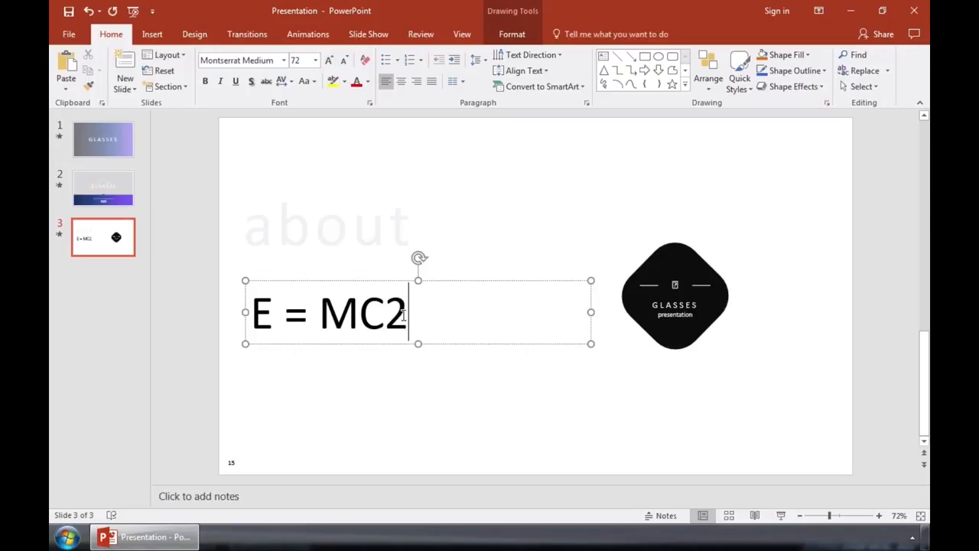
- Format the 2 in MC2 as superscript through the Font dialog
double_click(397, 312)
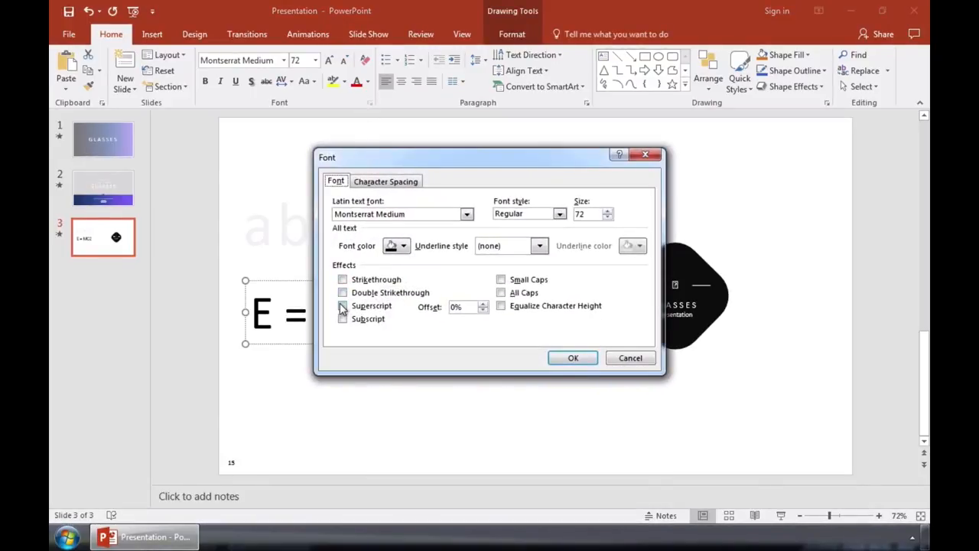
click(342, 306)
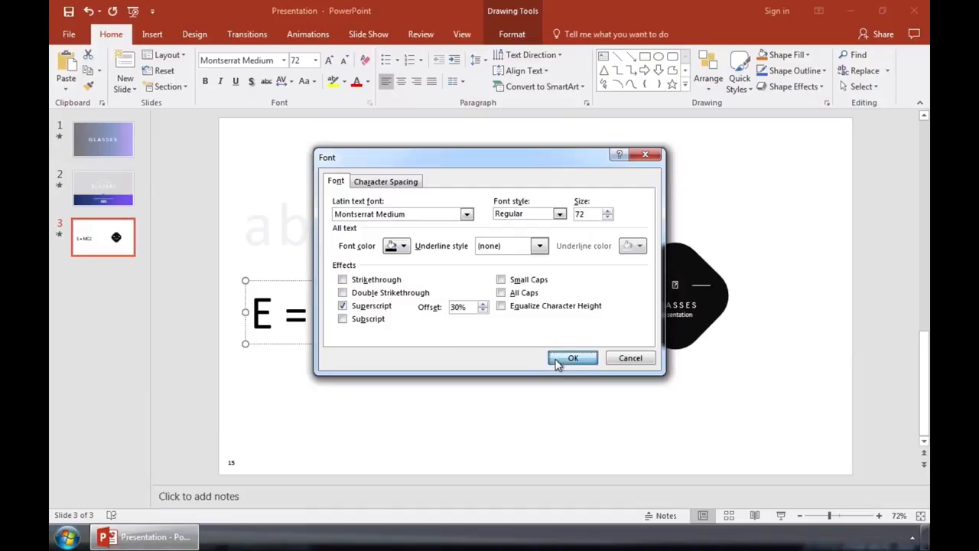
click(572, 358)
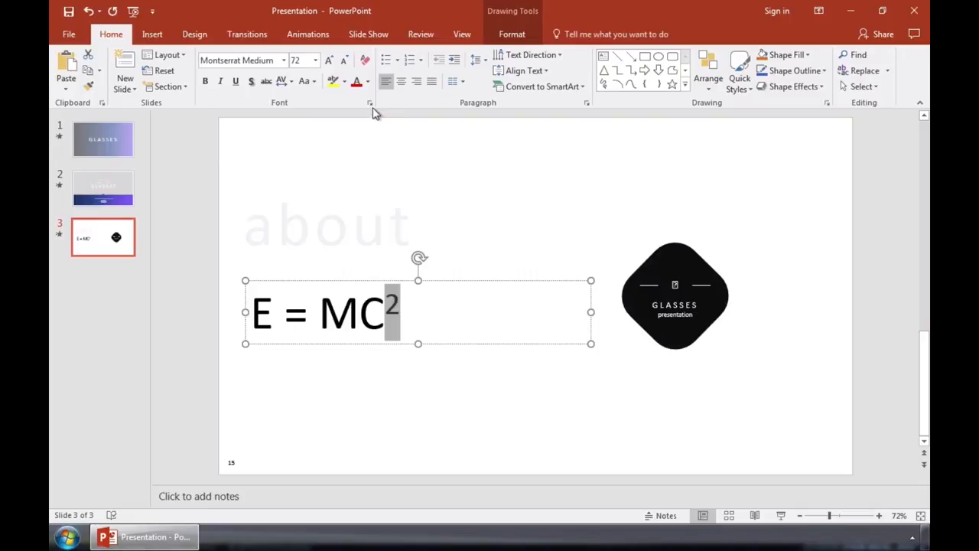
- Increase the superscript Offset so the 2 sits higher above the equation
click(371, 101)
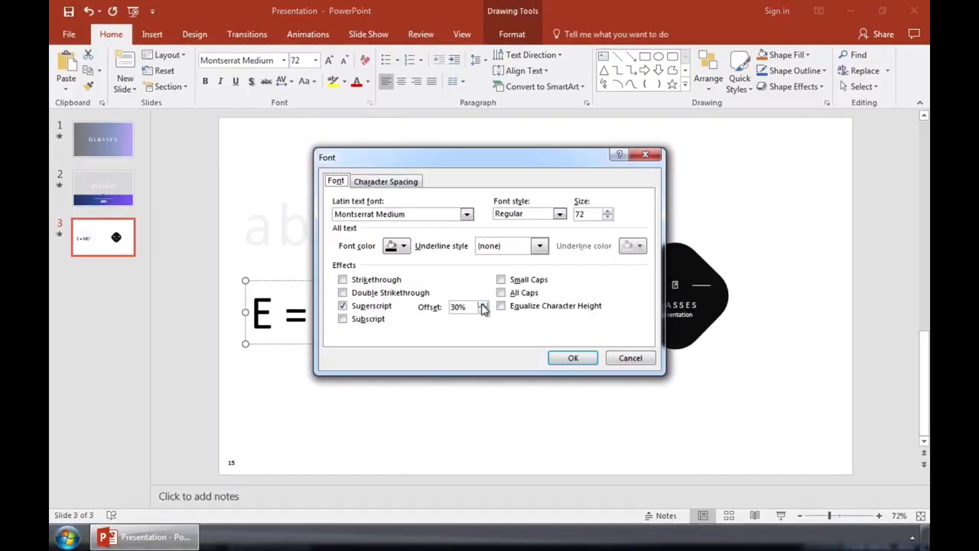
click(572, 358)
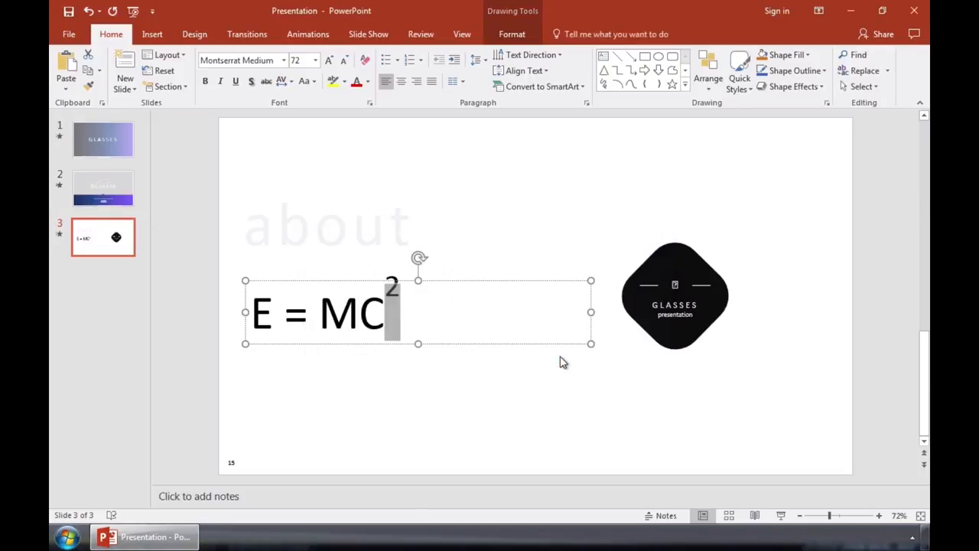
click(555, 362)
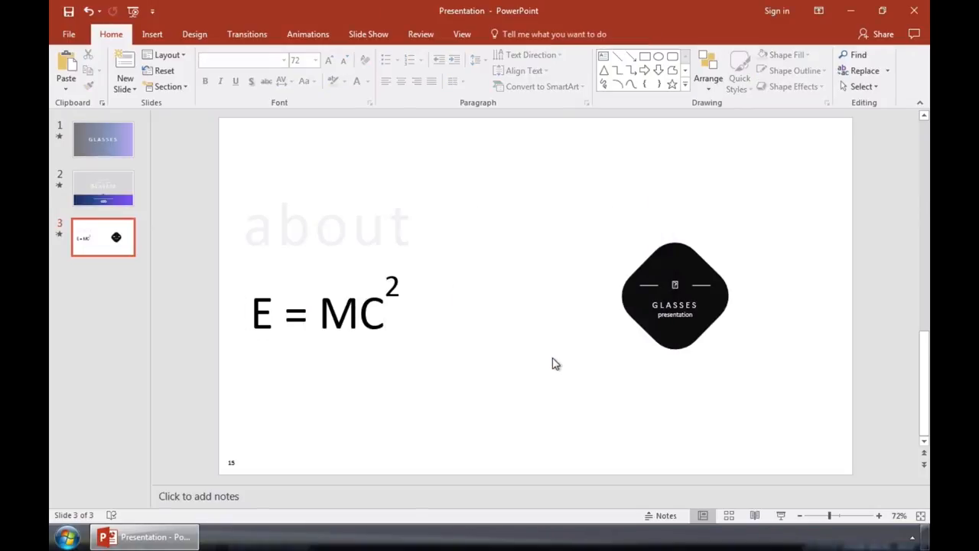